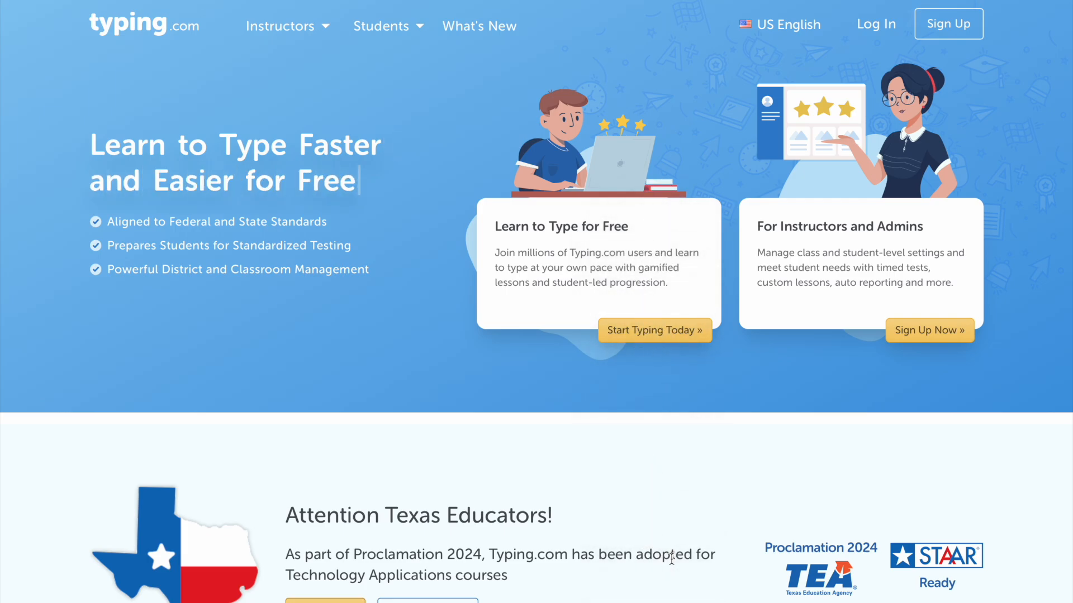
# - Scroll the Typing.com homepage down to the Attention Texas Educators section
pyautogui.scroll(-3)
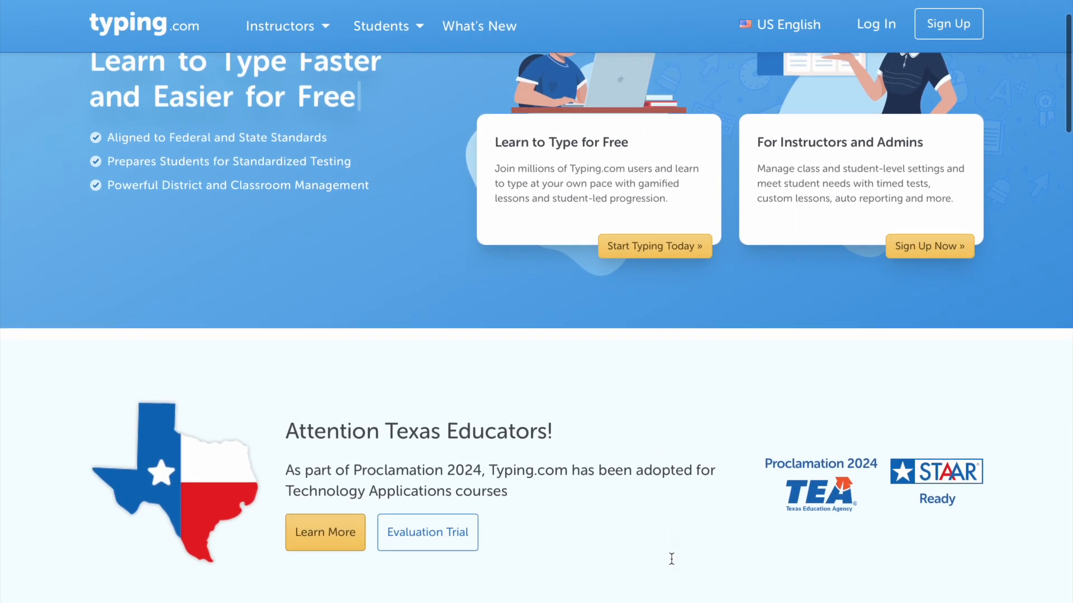
pyautogui.scroll(-3)
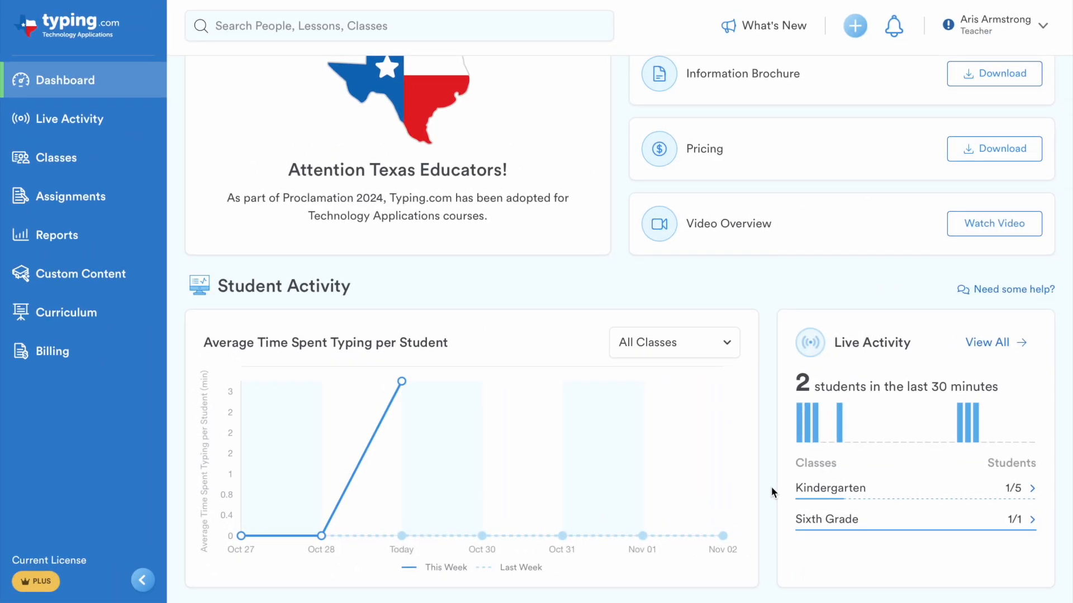
# - Open and close the Create Custom Lesson choices, then open Assignments
pyautogui.click(854, 25)
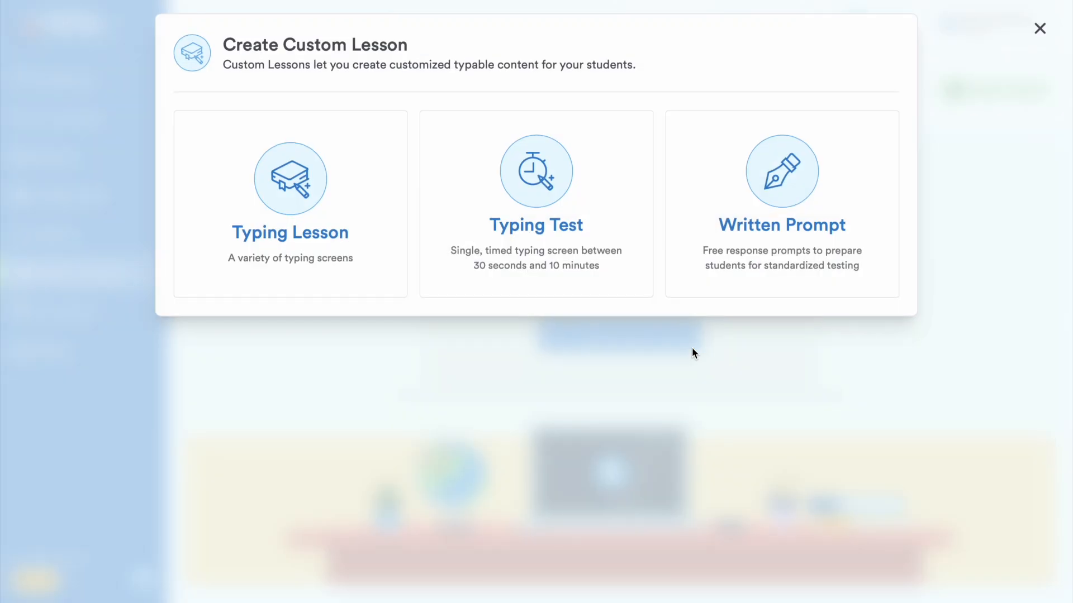
pyautogui.click(1039, 27)
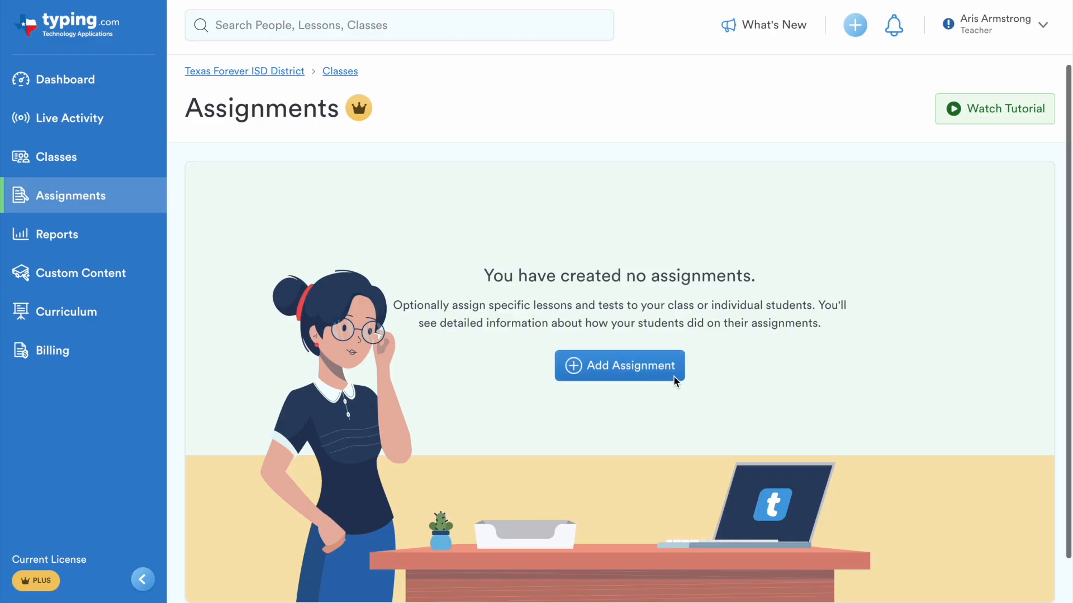
pyautogui.click(854, 25)
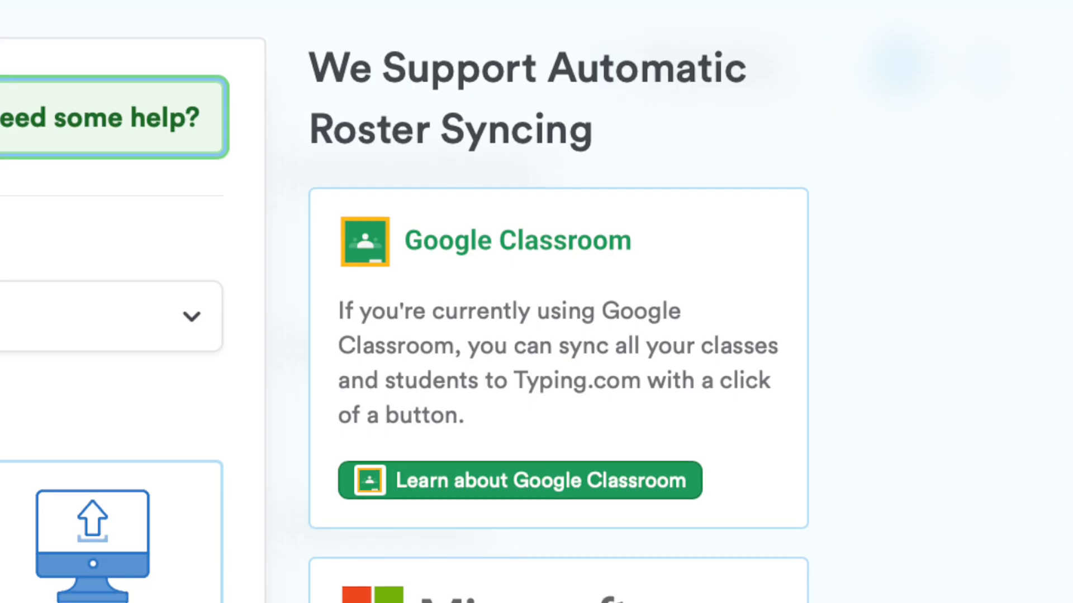
# - Scroll through roster syncing options for Google Classroom, Microsoft Education and Clever
pyautogui.scroll(-3)
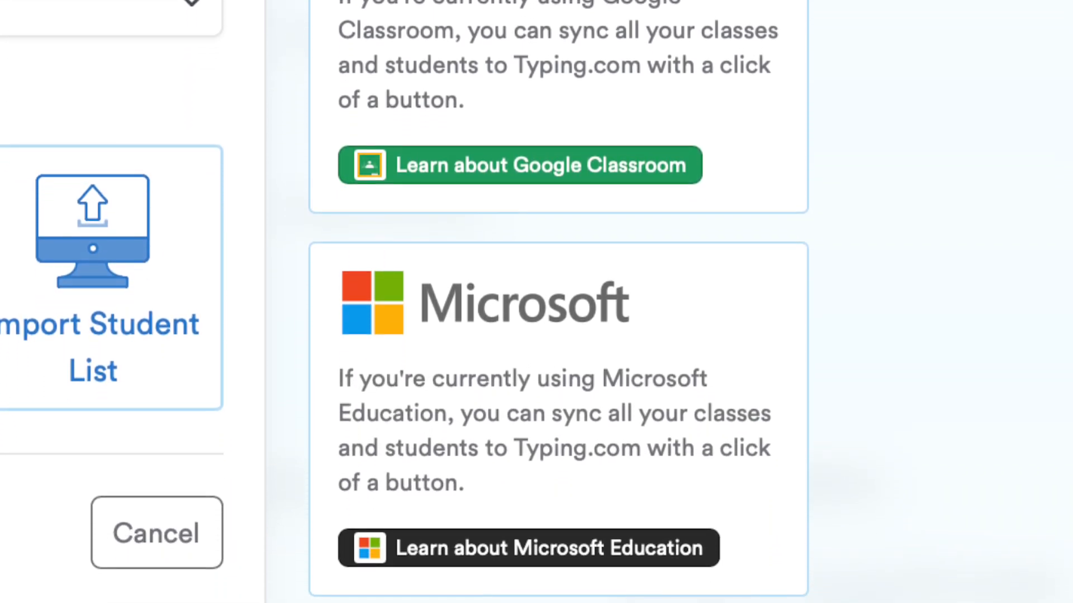
pyautogui.scroll(-3)
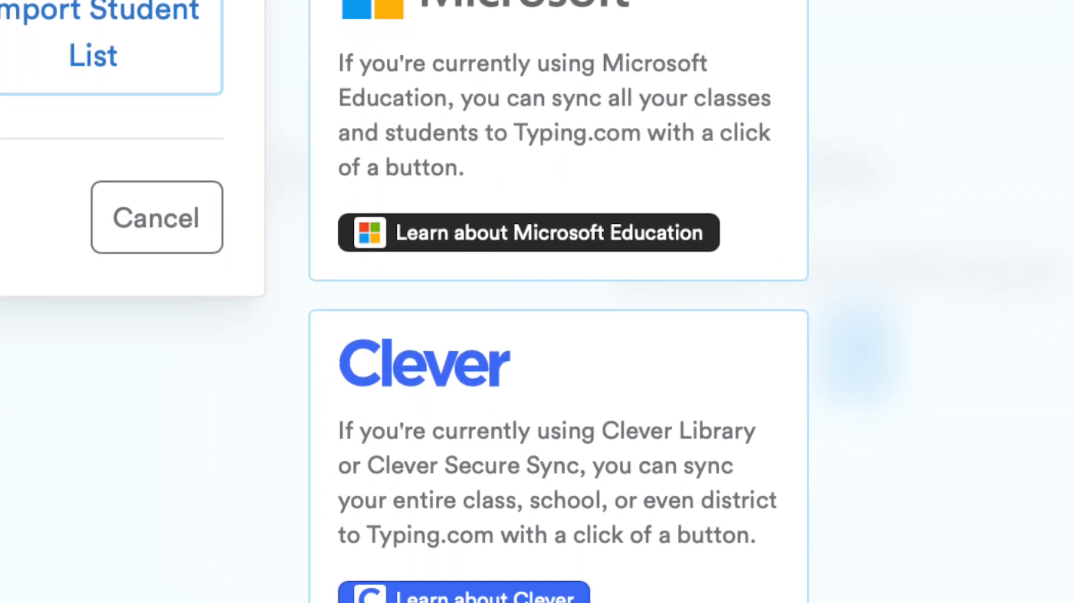
pyautogui.scroll(-3)
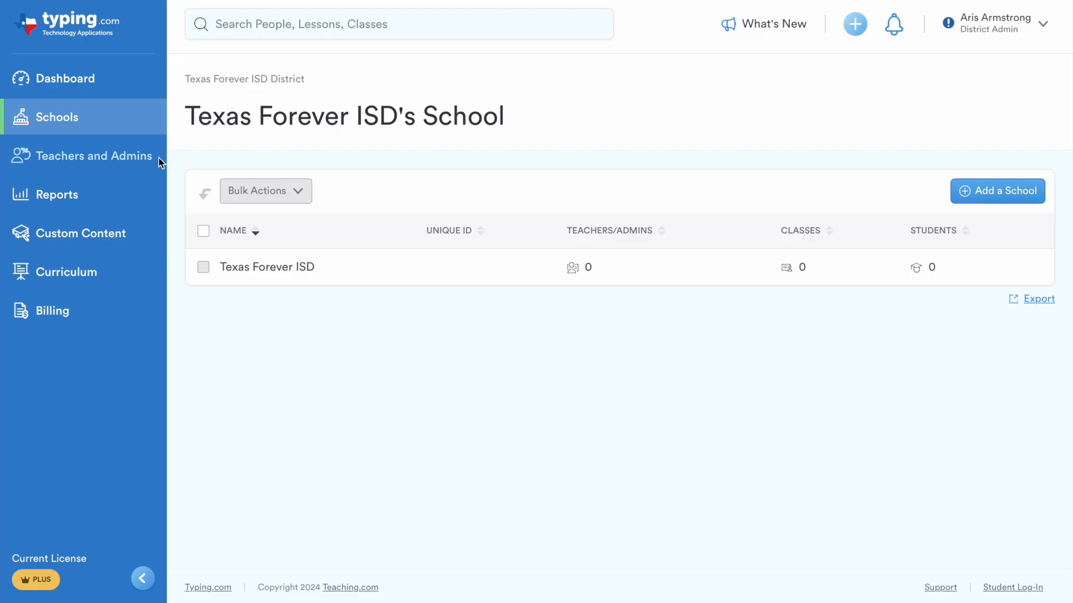
# - Browse the district admin's Teachers and Admins, Reports and Custom Content pages
pyautogui.click(94, 155)
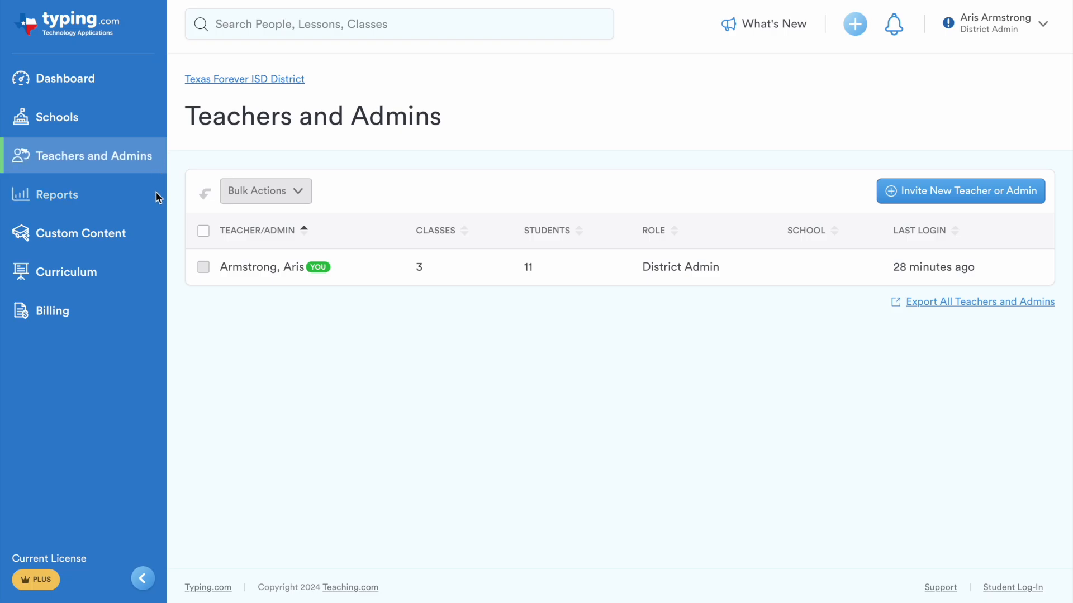
pyautogui.click(60, 194)
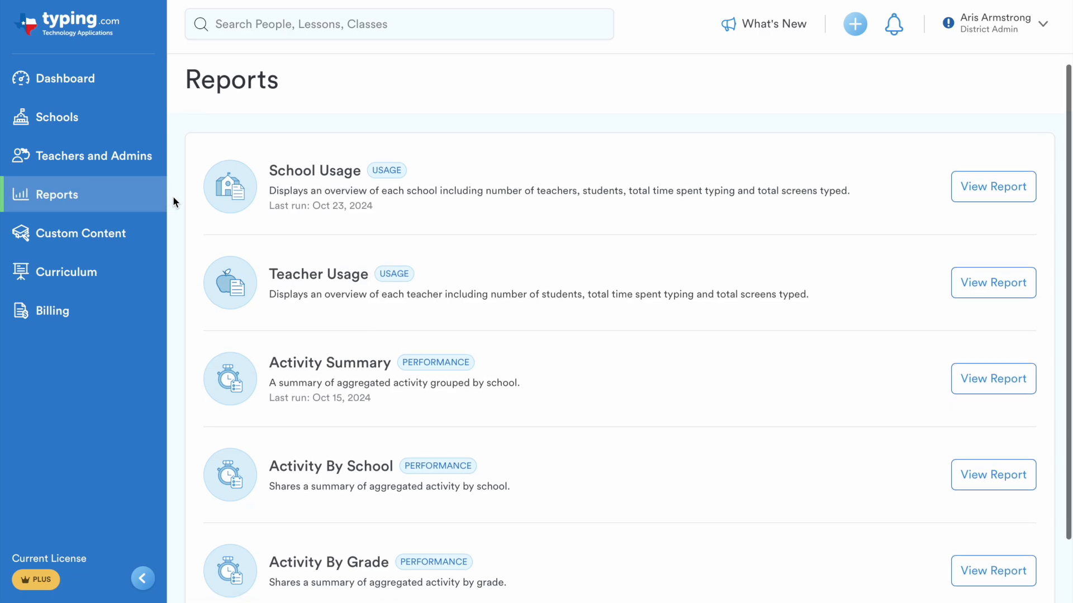
pyautogui.click(80, 234)
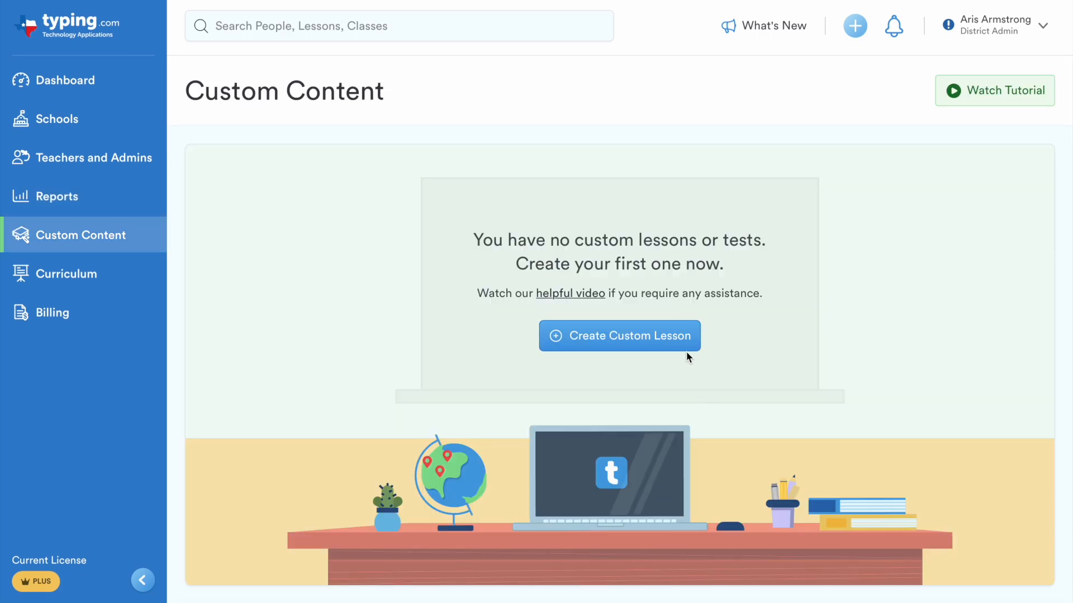
# - Start a custom Typing Lesson and view its Texas Tech Apps curricula, Kindergarten–5th Grade
pyautogui.click(619, 335)
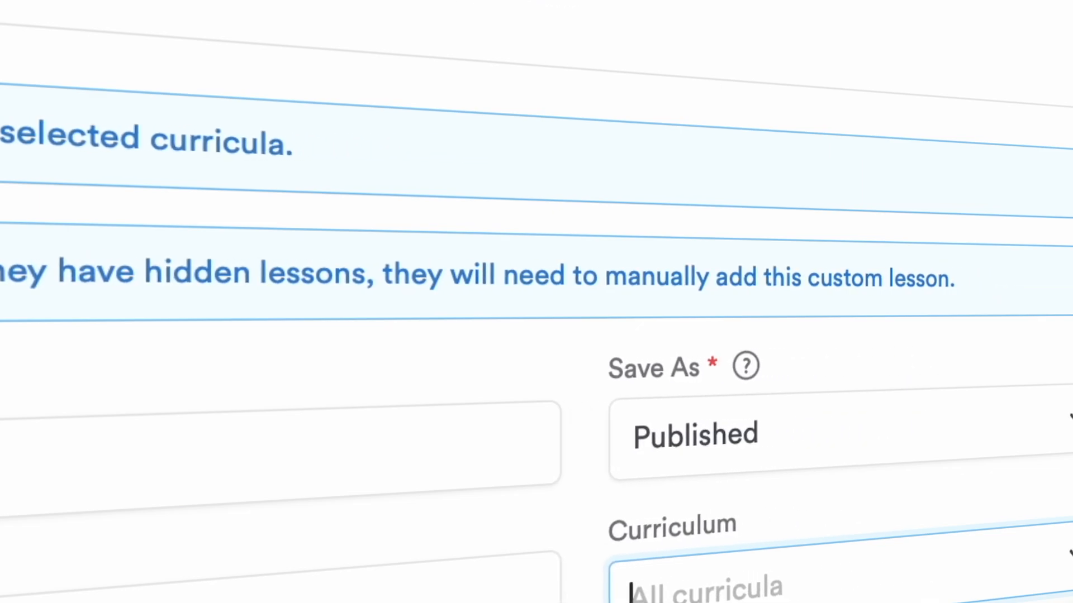
pyautogui.click(777, 293)
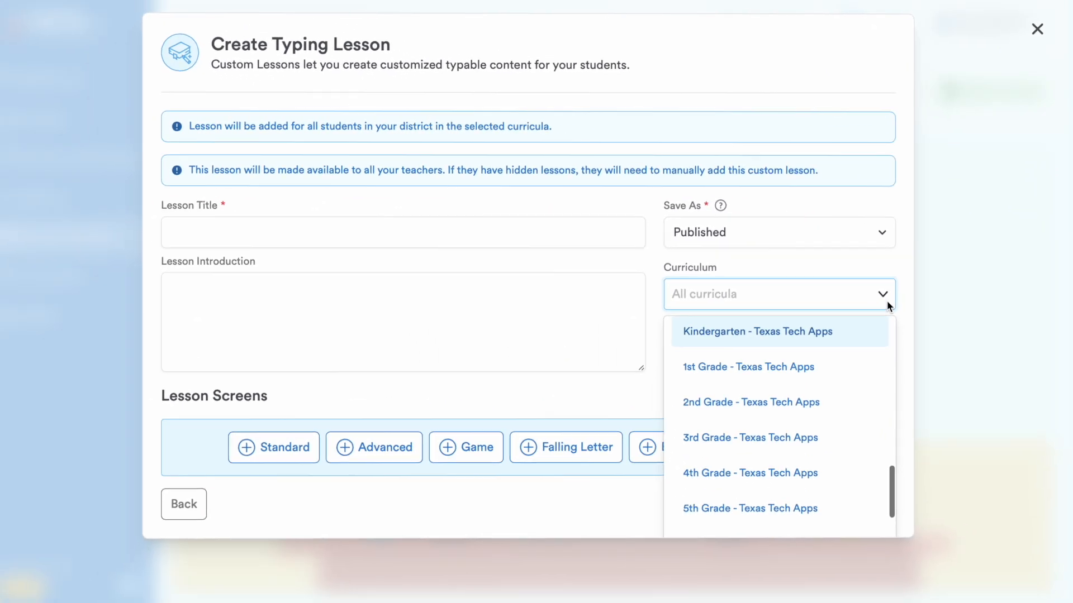
pyautogui.click(1036, 28)
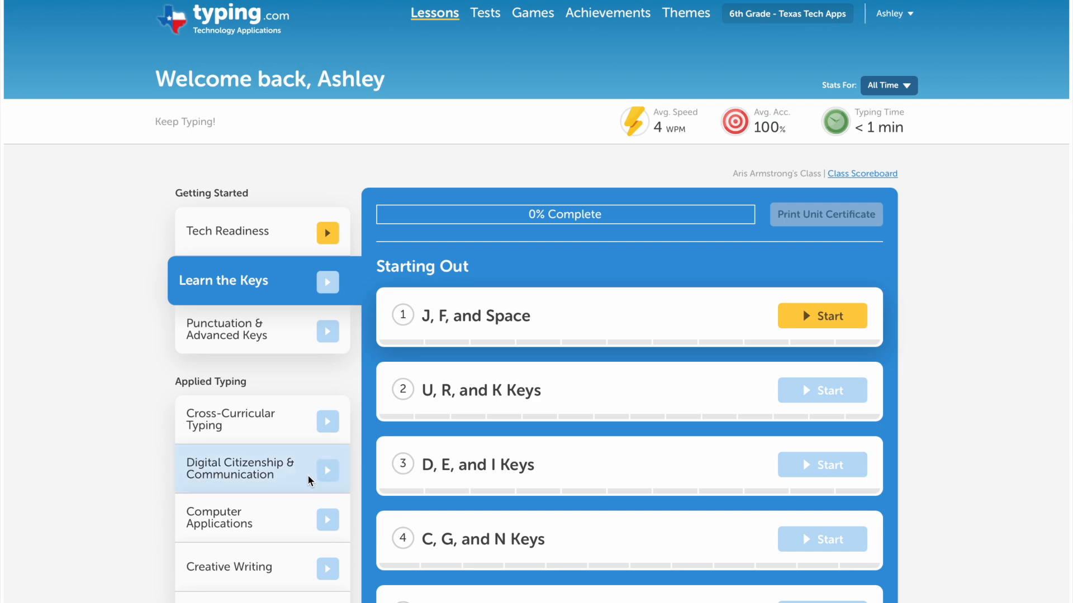
# - Open the Digital Citizenship & Communication unit and dismiss the Class Scoreboard
pyautogui.click(240, 469)
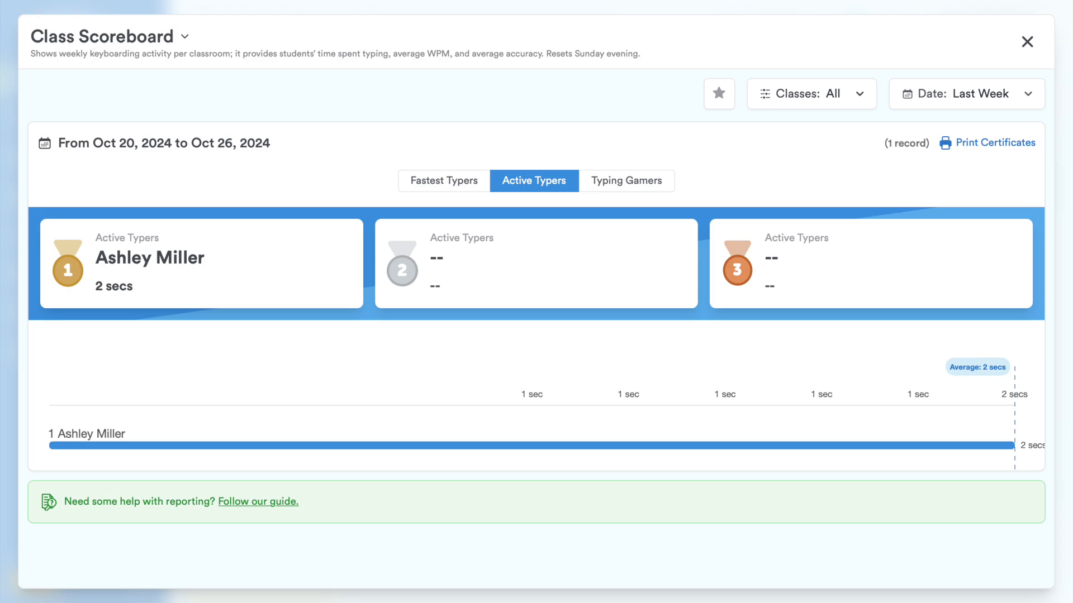
pyautogui.click(1025, 40)
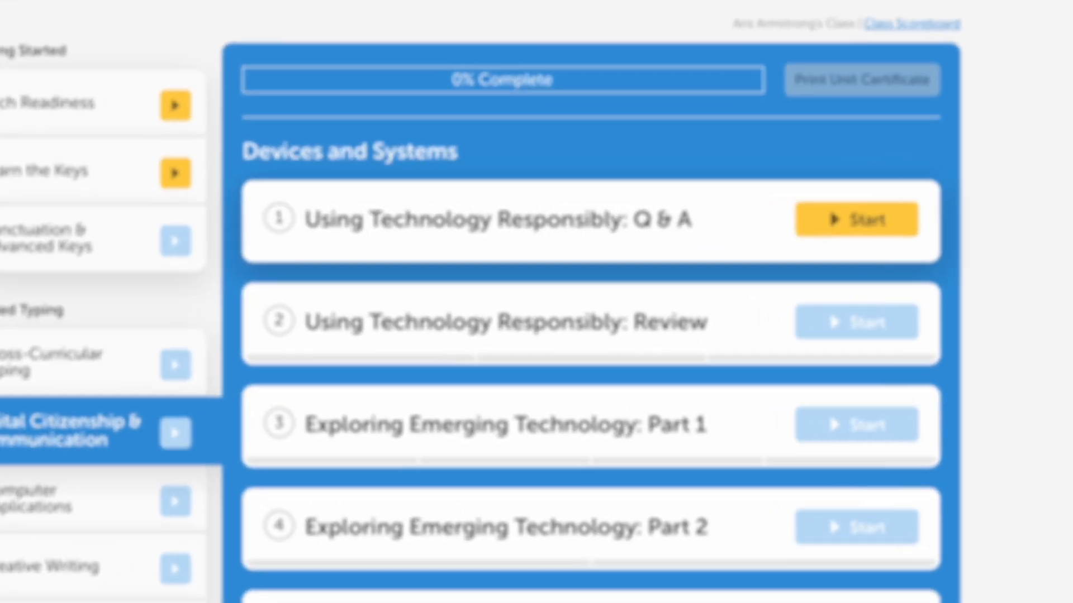
# - Fill AnimalAge into the variables exercise, run it to print 'Archer is 11 years old', and continue
pyautogui.scroll(-3)
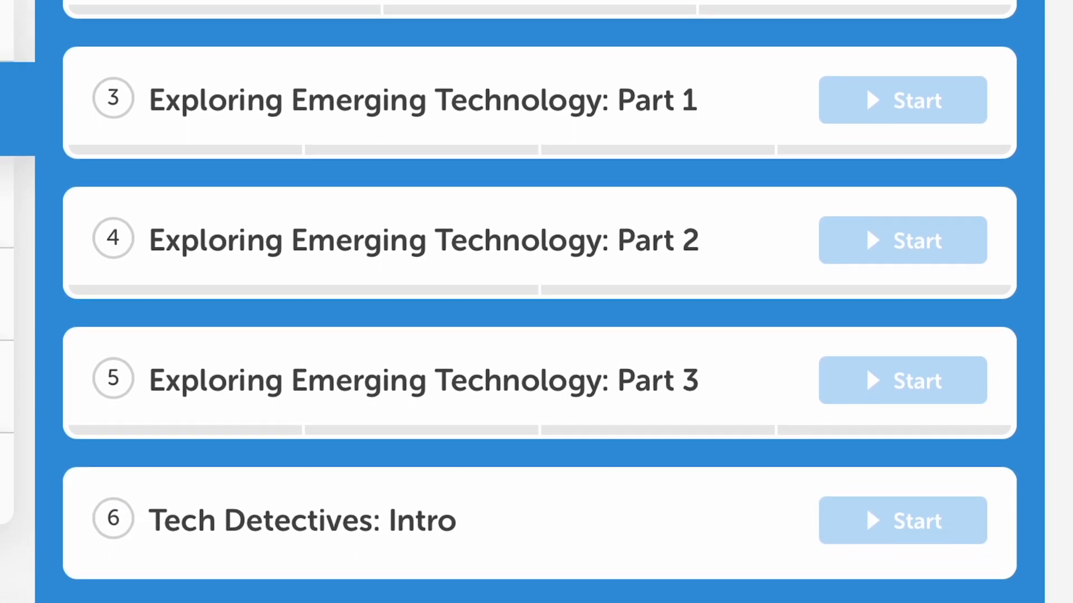
pyautogui.scroll(-3)
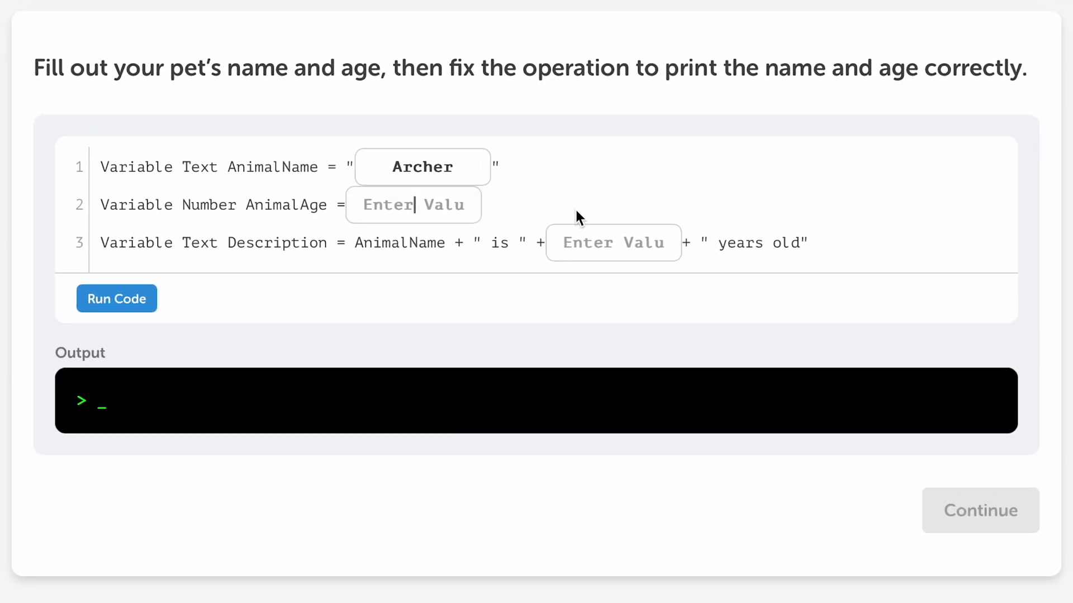
pyautogui.write('A')
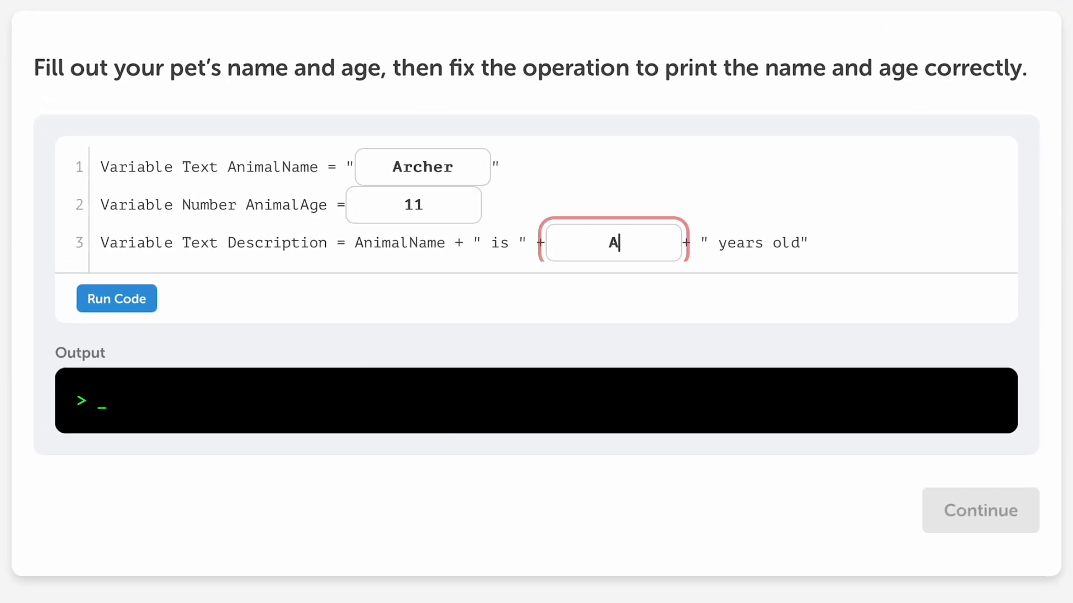
pyautogui.write('nimalAge')
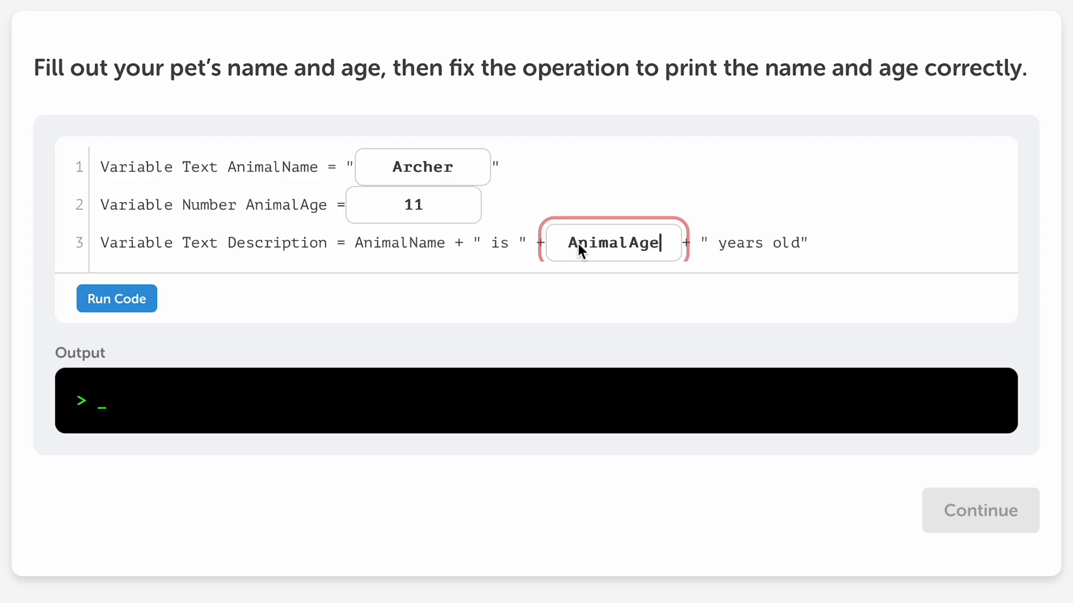
pyautogui.click(117, 299)
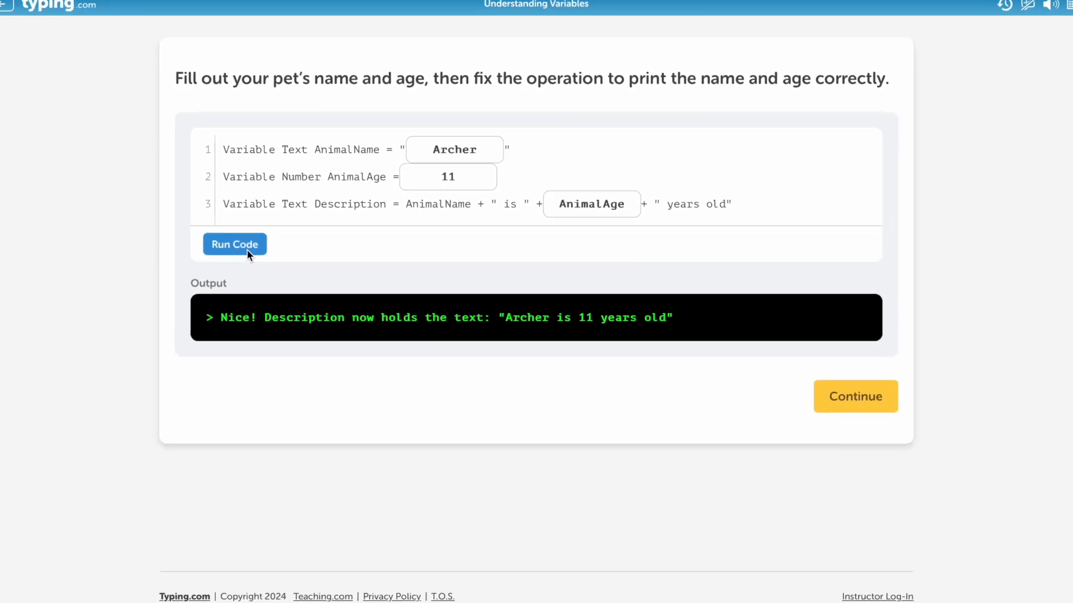
pyautogui.click(854, 396)
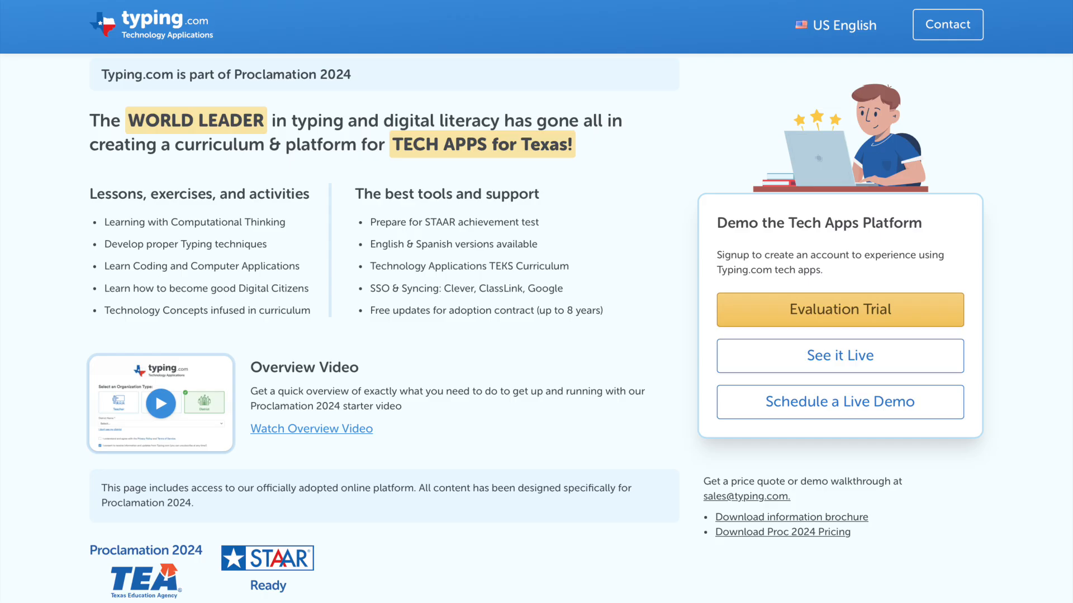